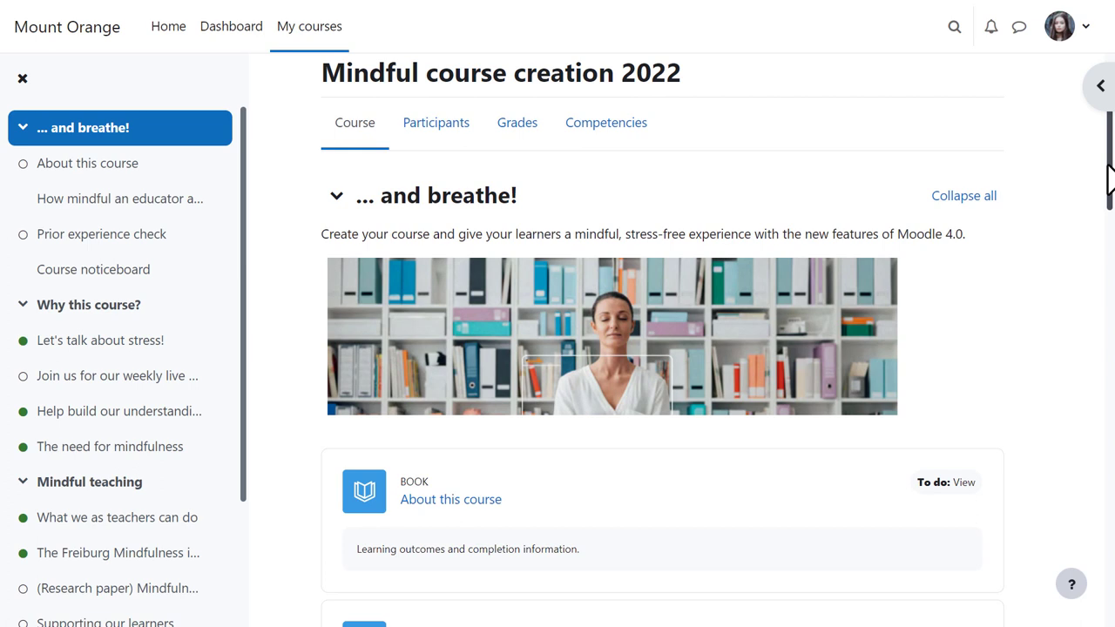
scroll(down, 3)
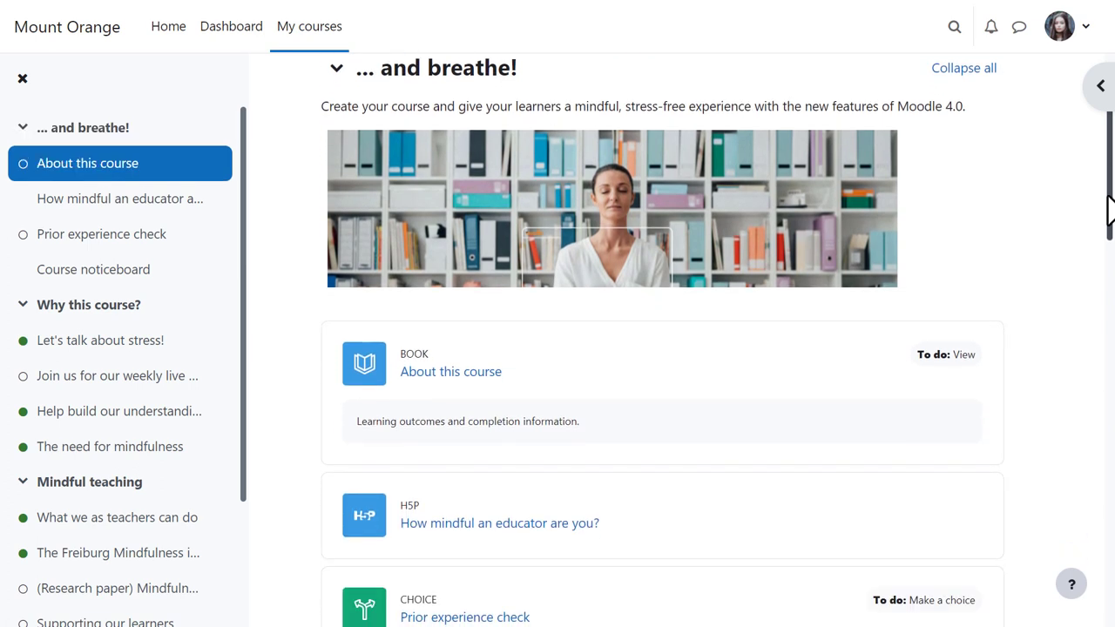
scroll(down, 3)
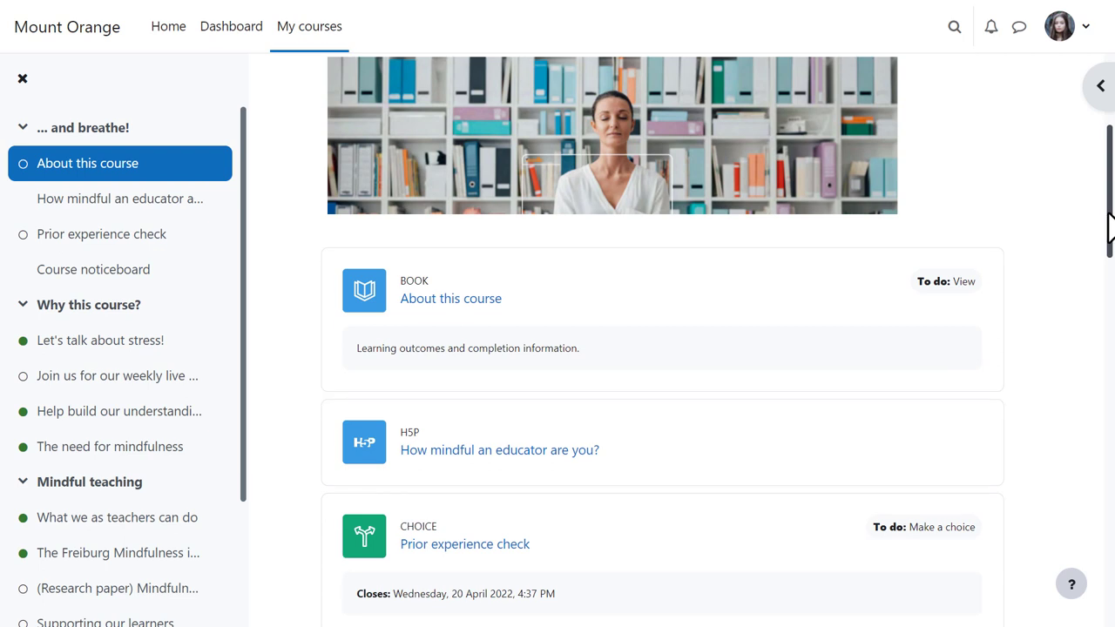
scroll(down, 3)
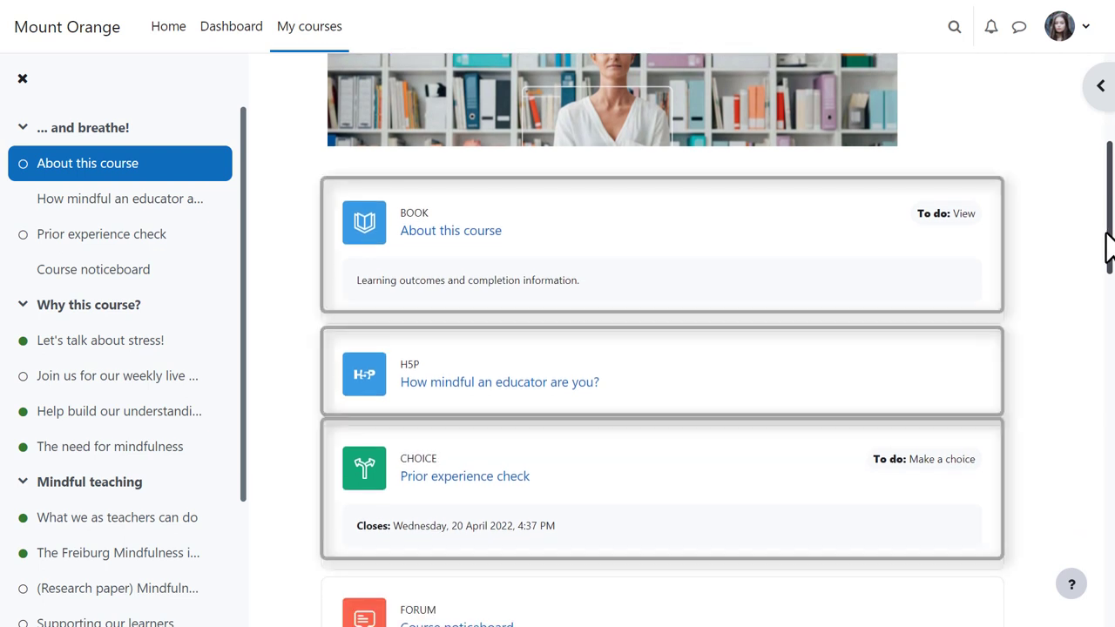
scroll(down, 3)
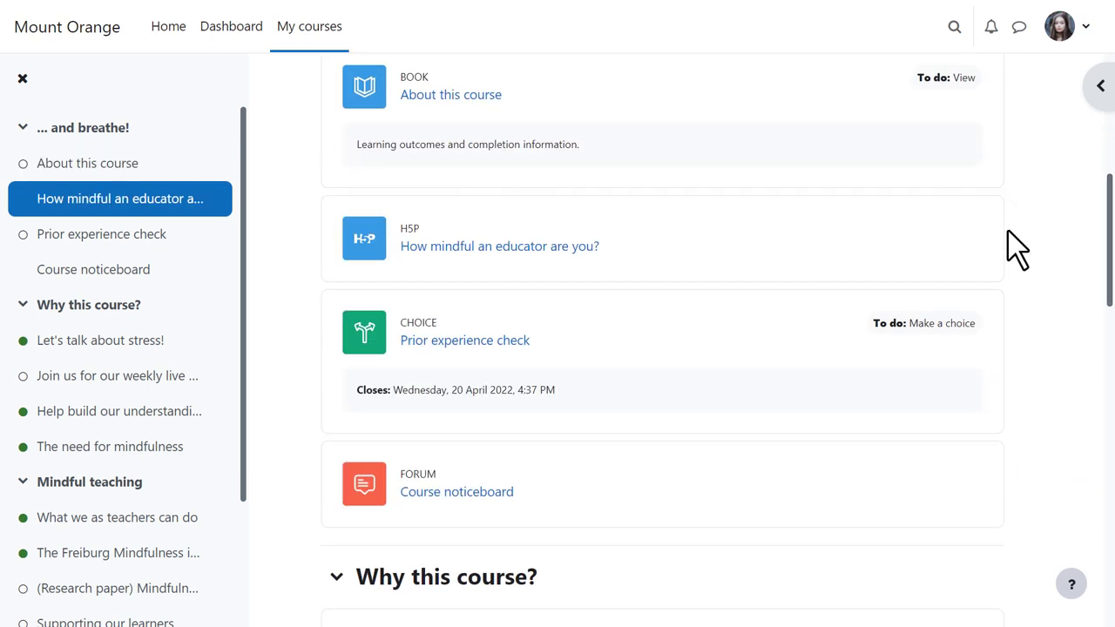
mouse_move(958, 114)
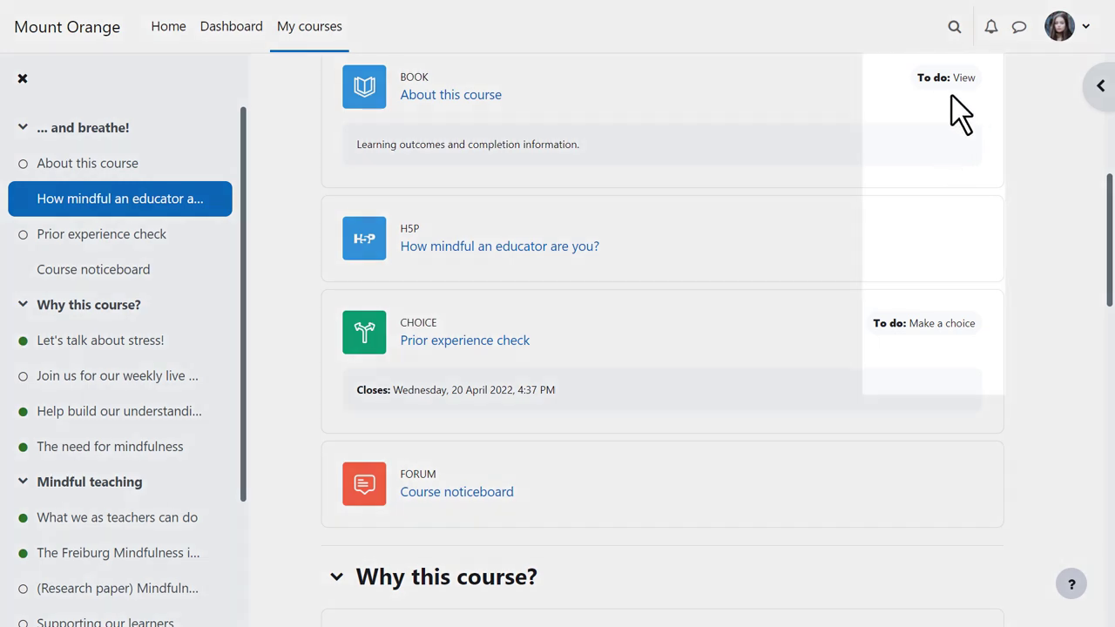
mouse_move(961, 366)
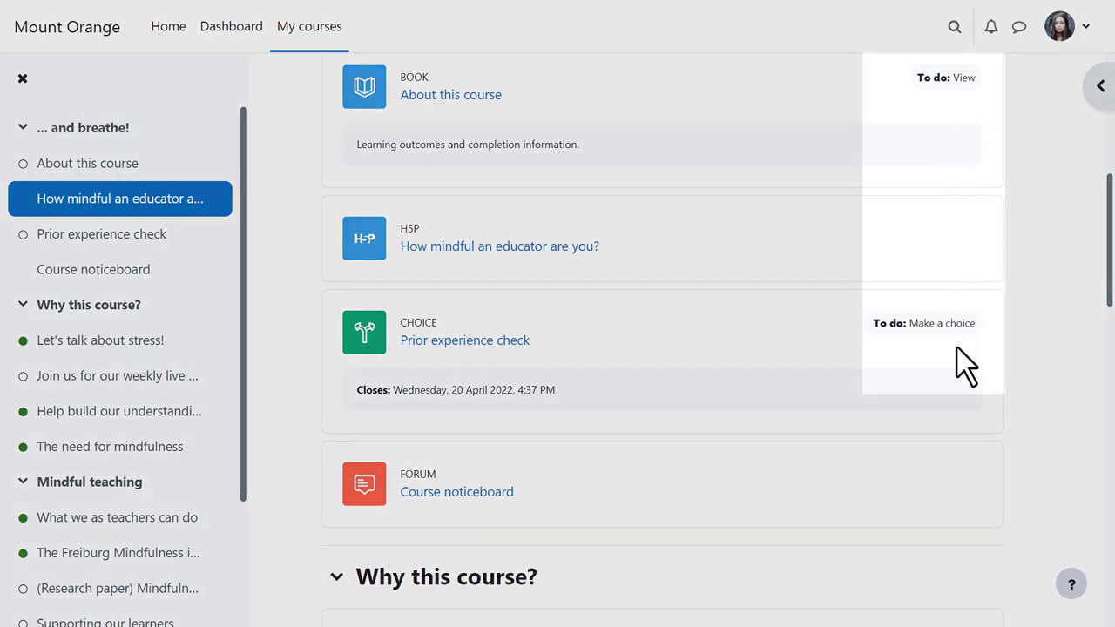
mouse_move(432, 246)
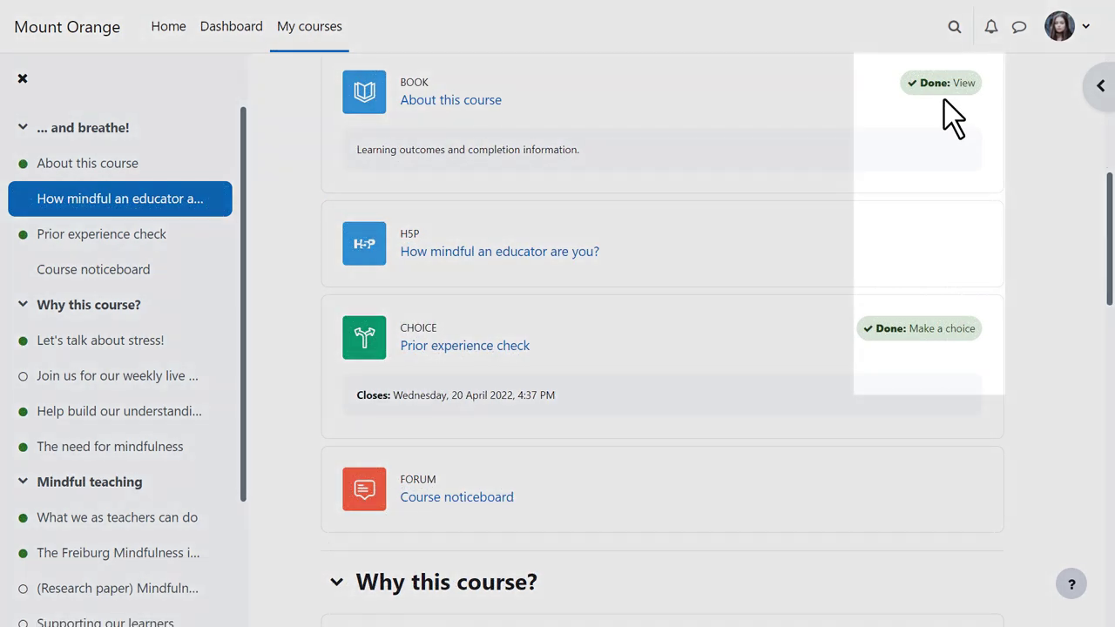
mouse_move(845, 352)
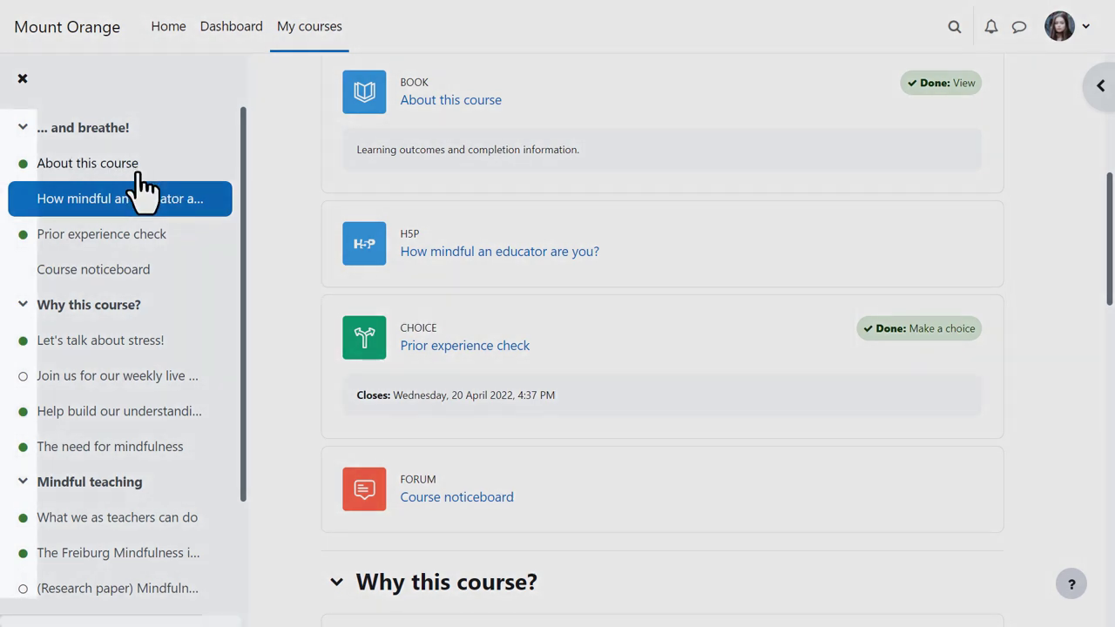
mouse_move(253, 287)
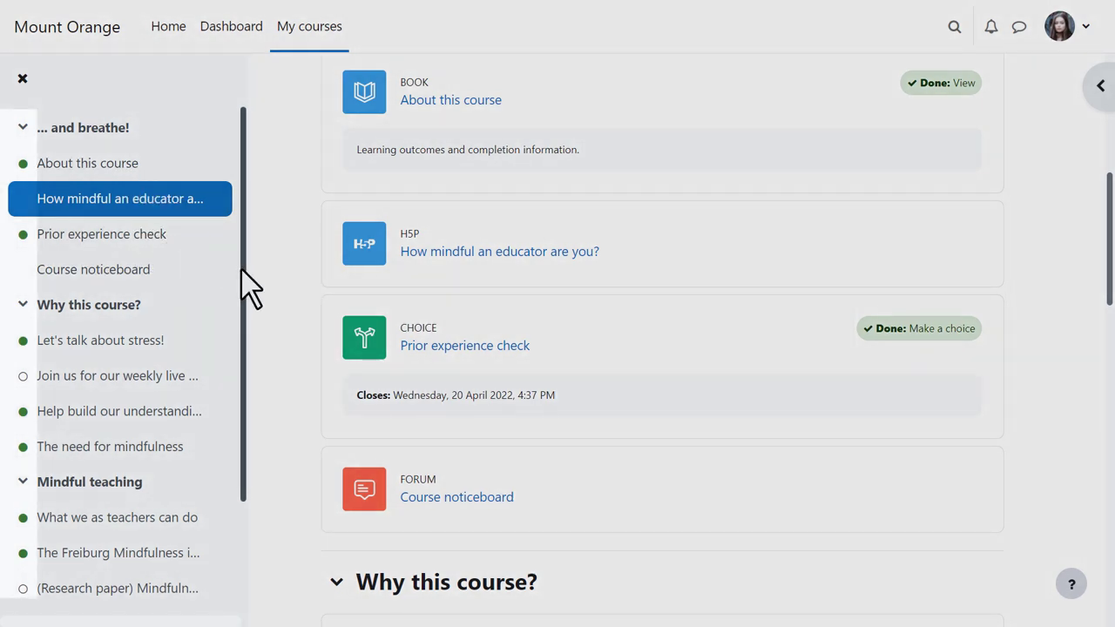
scroll(down, 3)
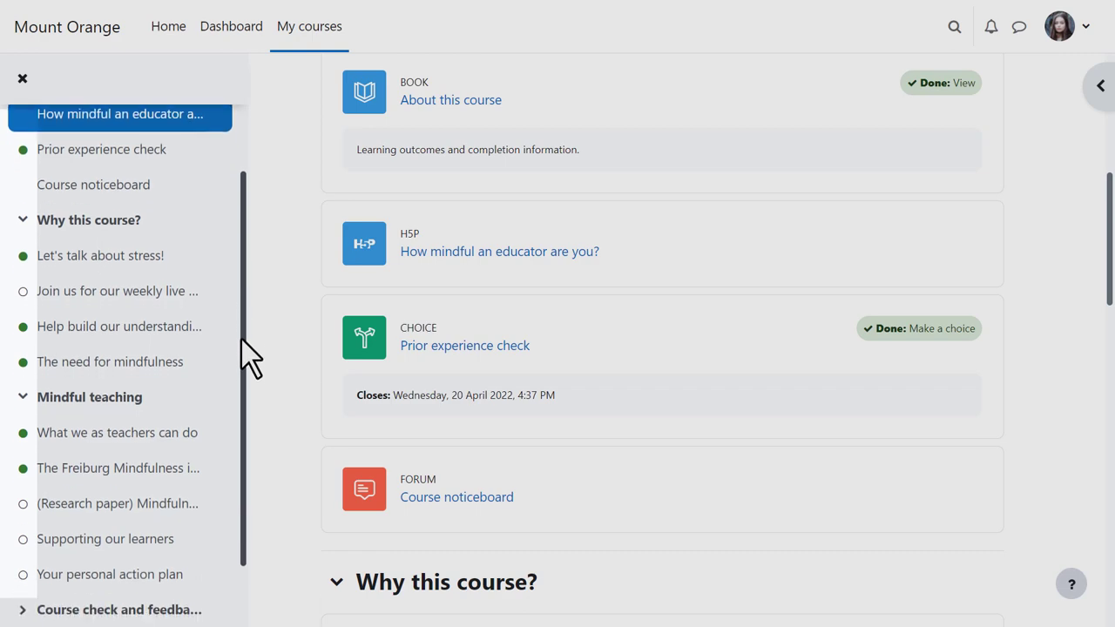